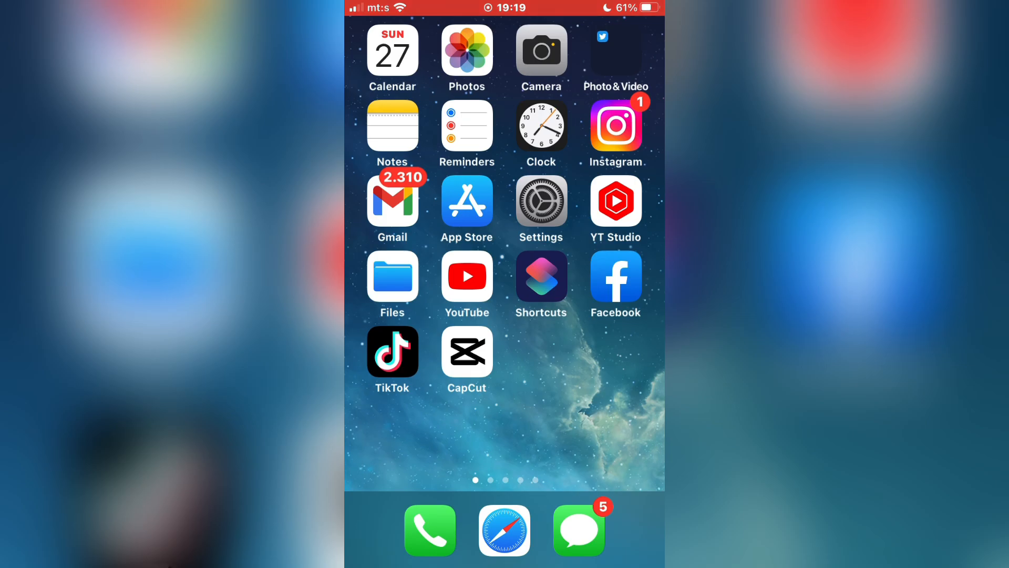
Search the App Store for CapCut to find CapCut - Video Editor
text(apcut)
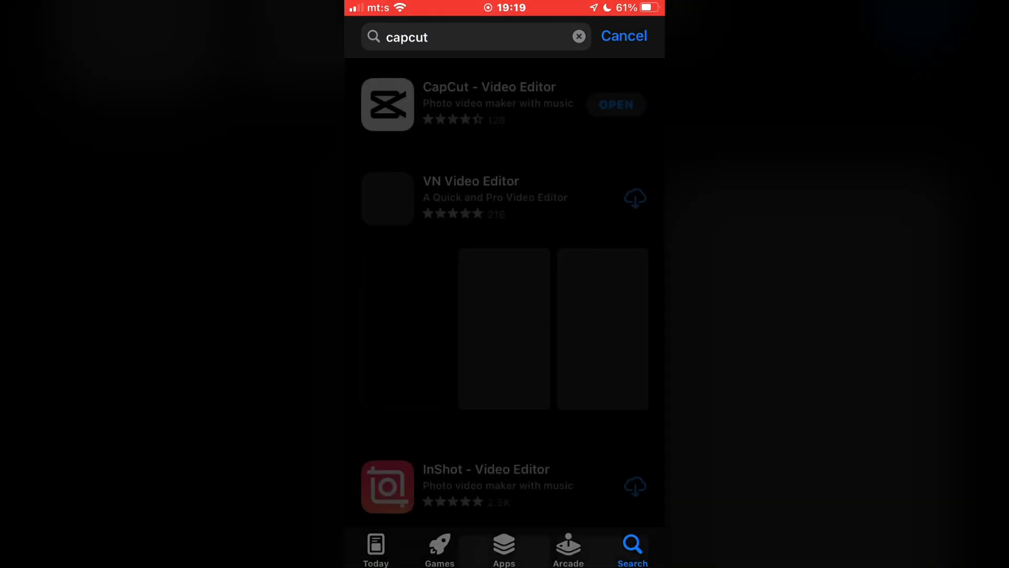
Open the CapCut - Video Editor listing and start its update
click(490, 104)
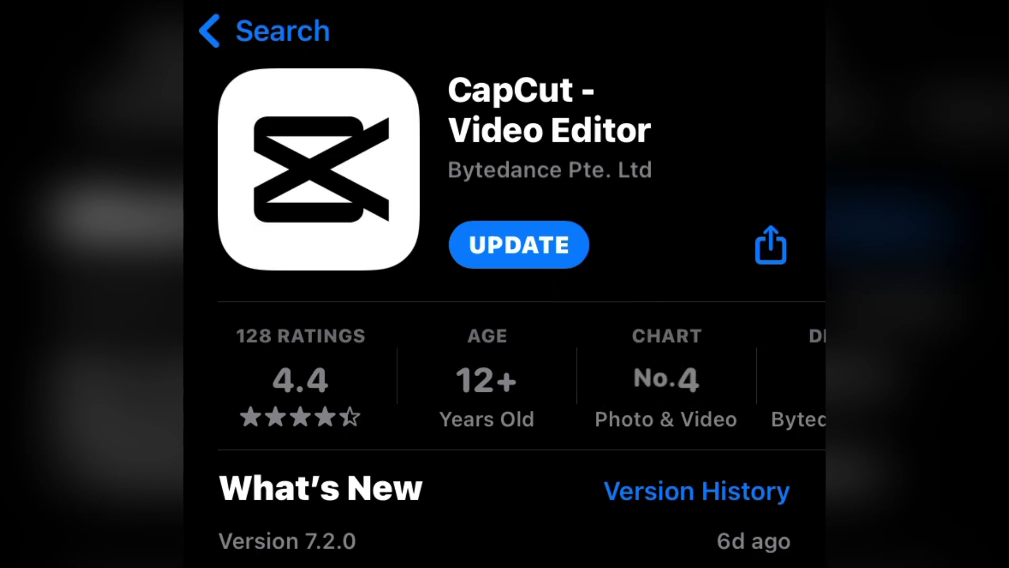
click(518, 244)
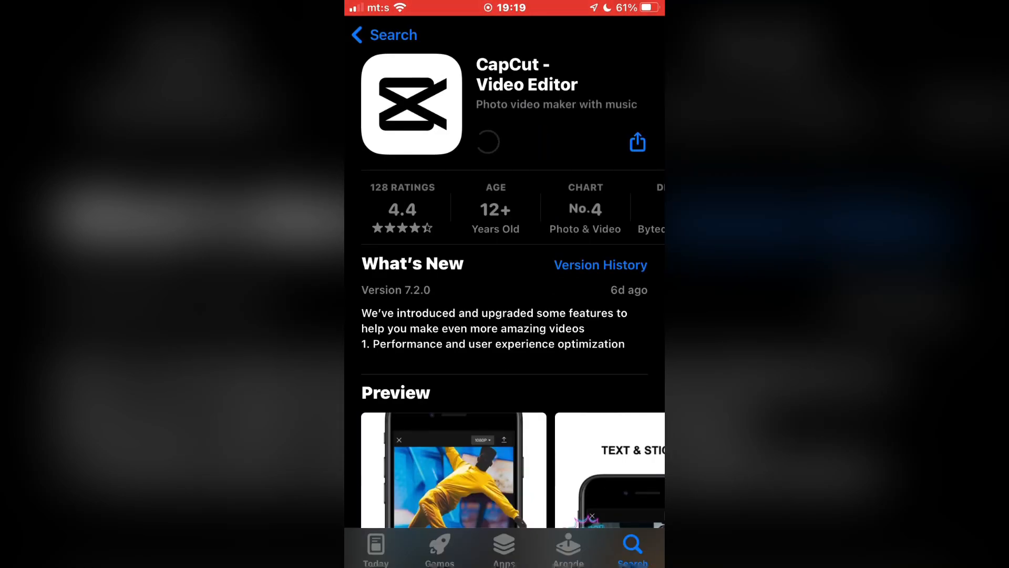
click(487, 141)
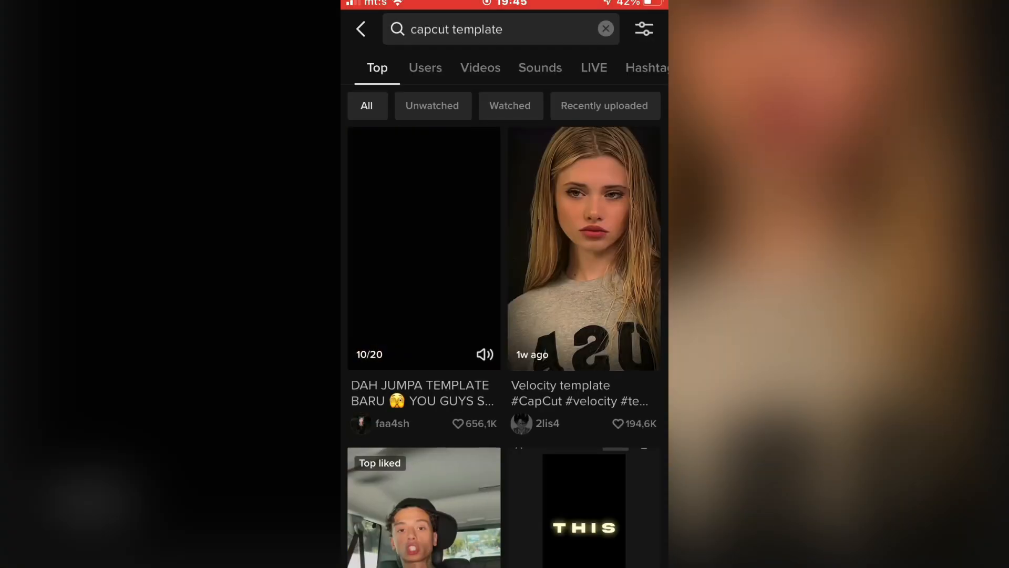
Open a capcut template video from TikTok results and send it to CapCut
click(582, 247)
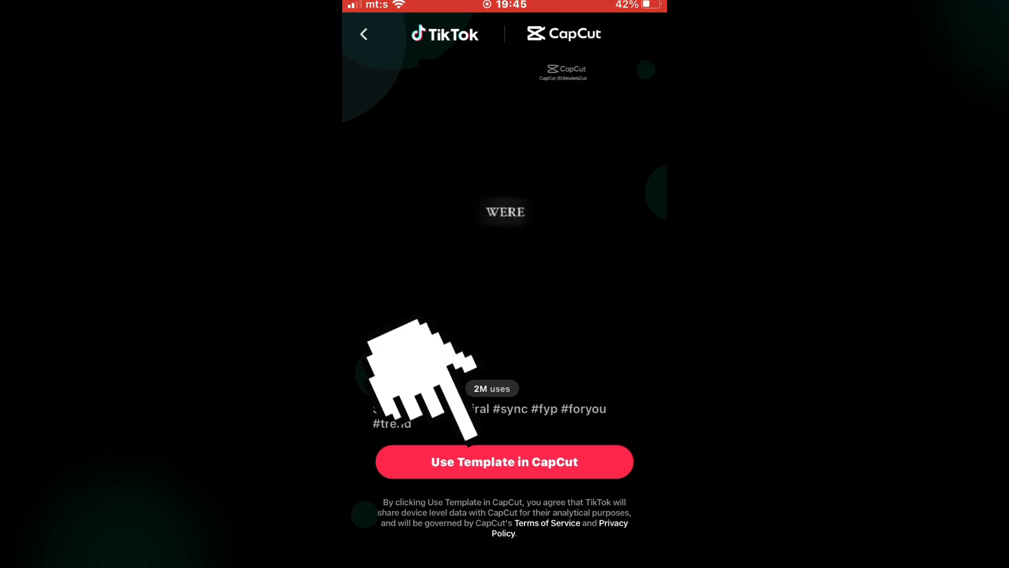
click(504, 462)
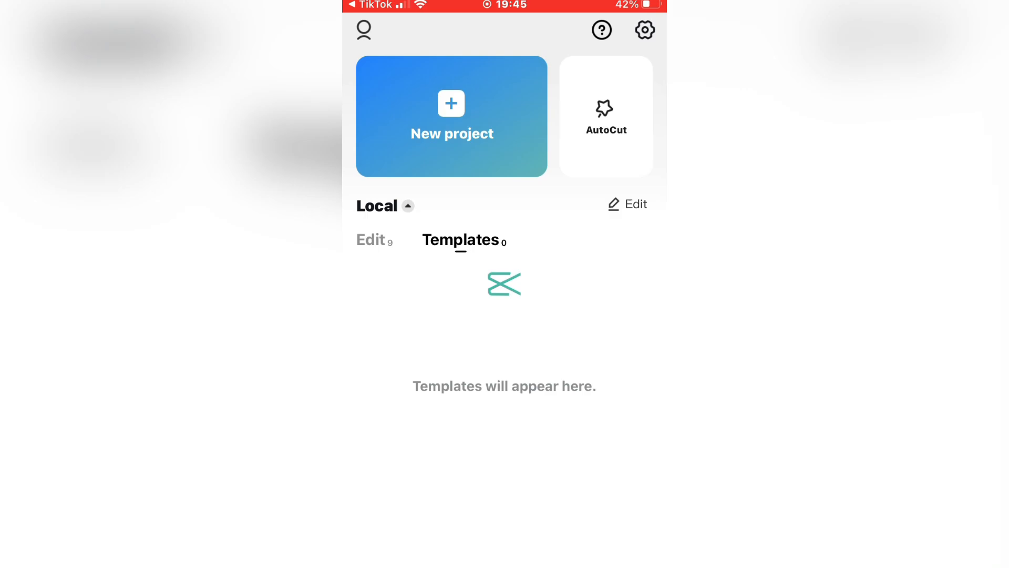
Preview the template with five selected clips and save it as #viral #sync
click(451, 116)
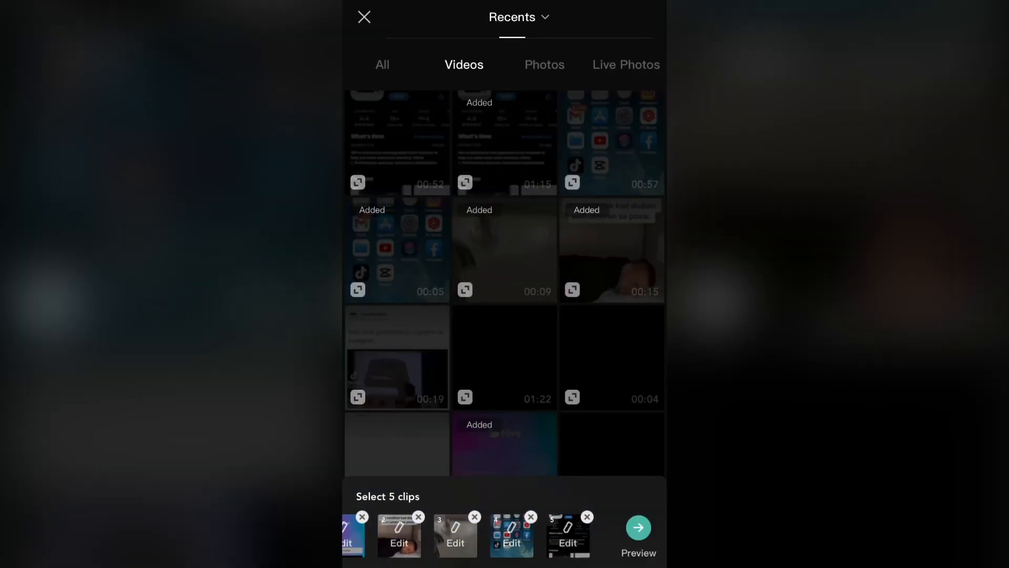
click(637, 528)
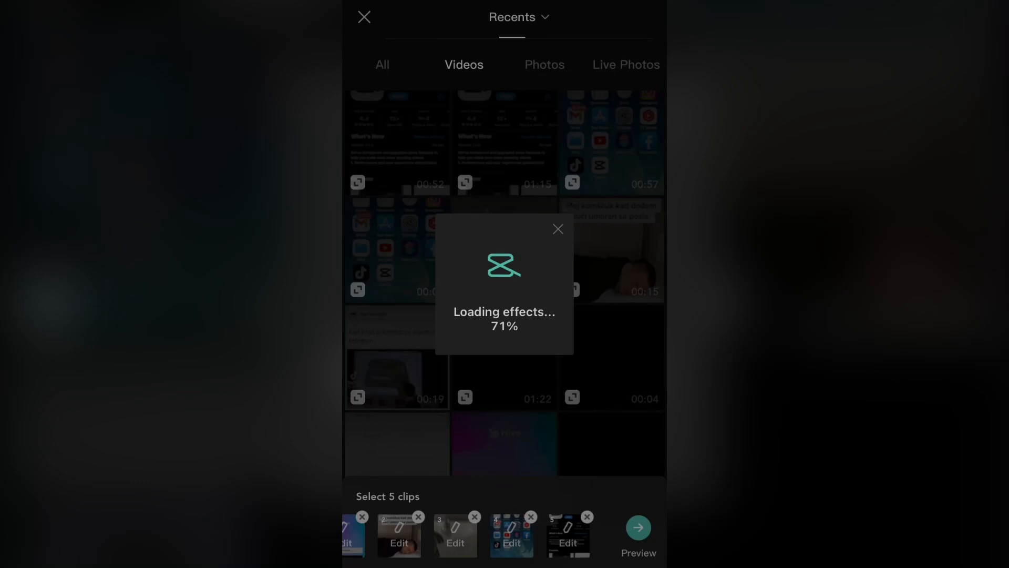
click(639, 531)
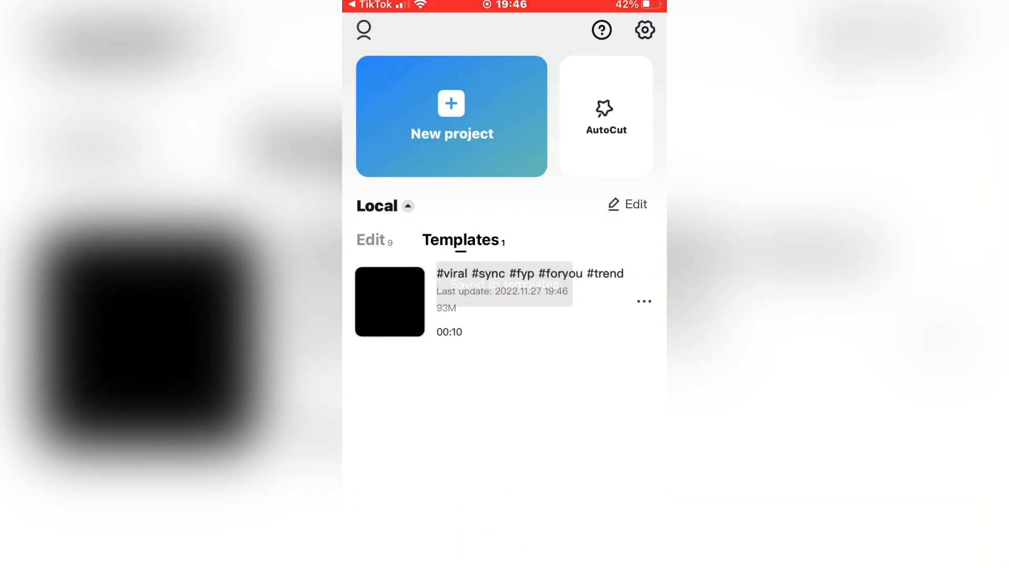
click(370, 240)
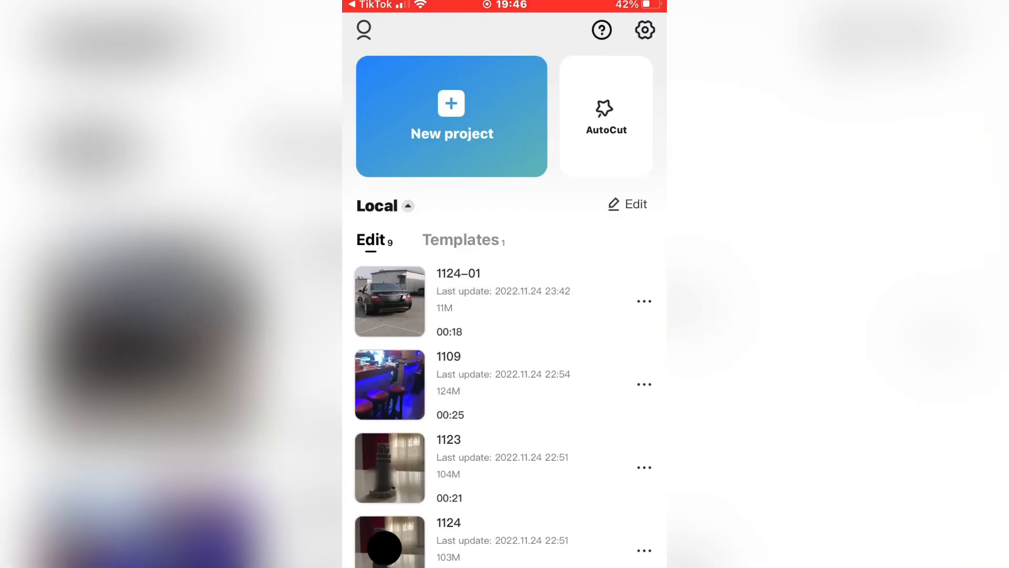
click(461, 240)
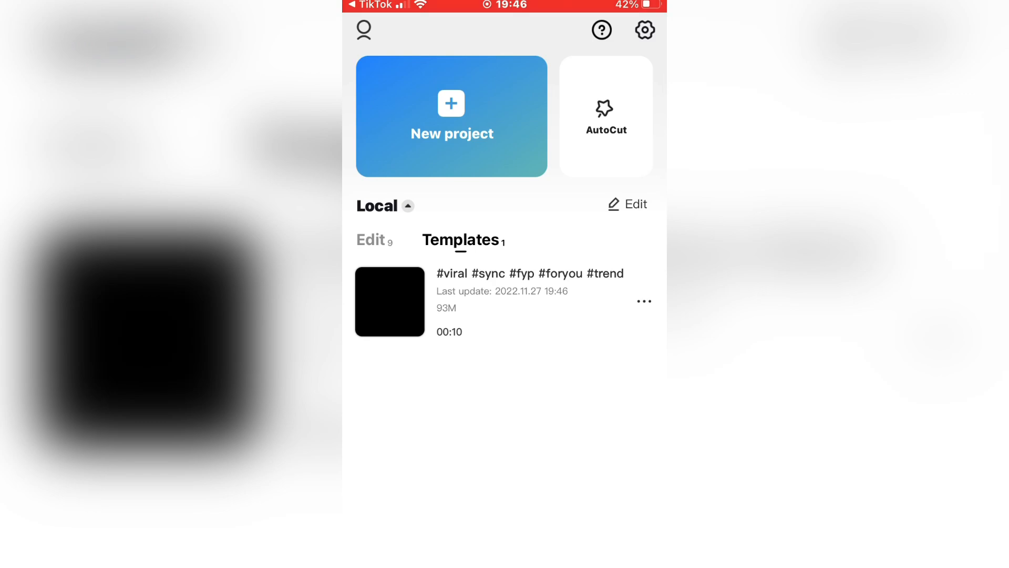